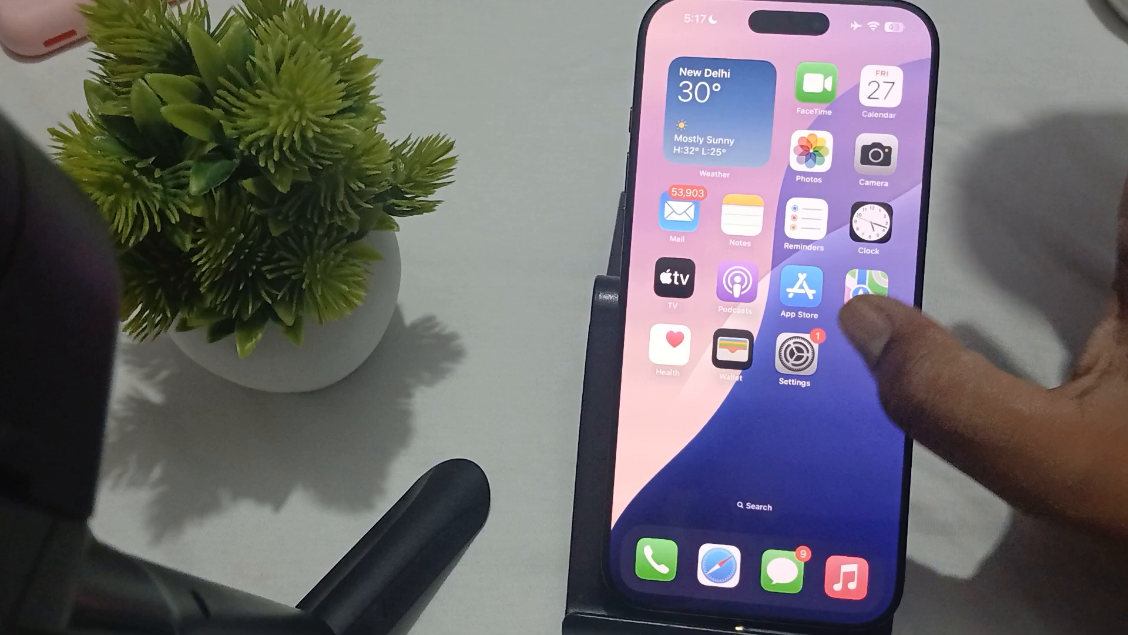
Navigate Settings > Camera > Record Sound to view Spatial Audio and the two audio toggles
left_click(795, 355)
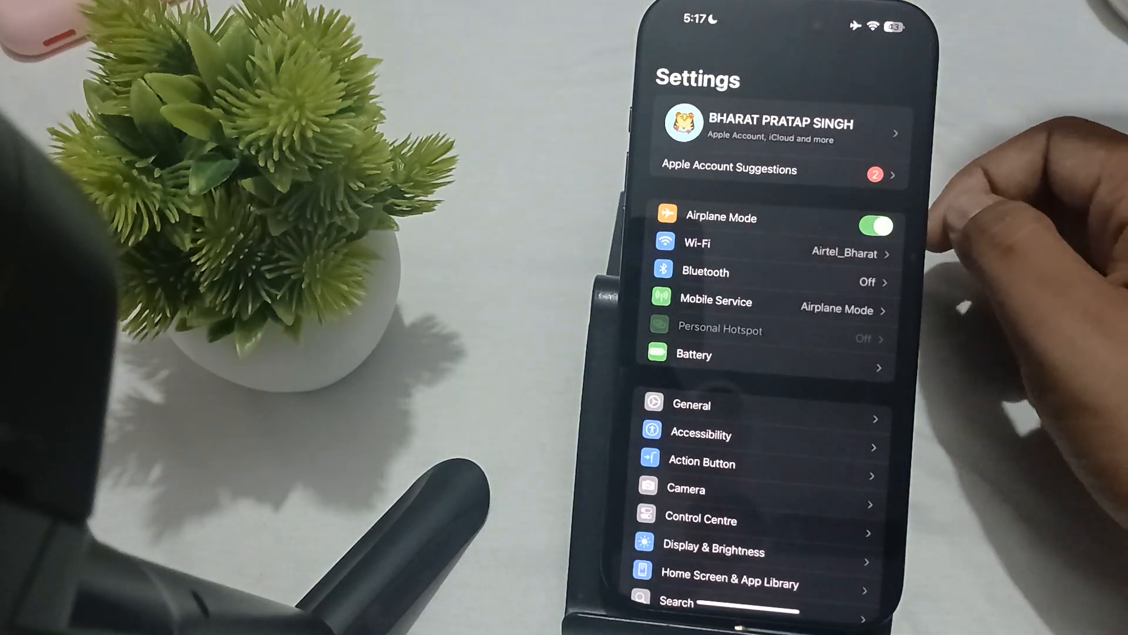
scroll("down", 3)
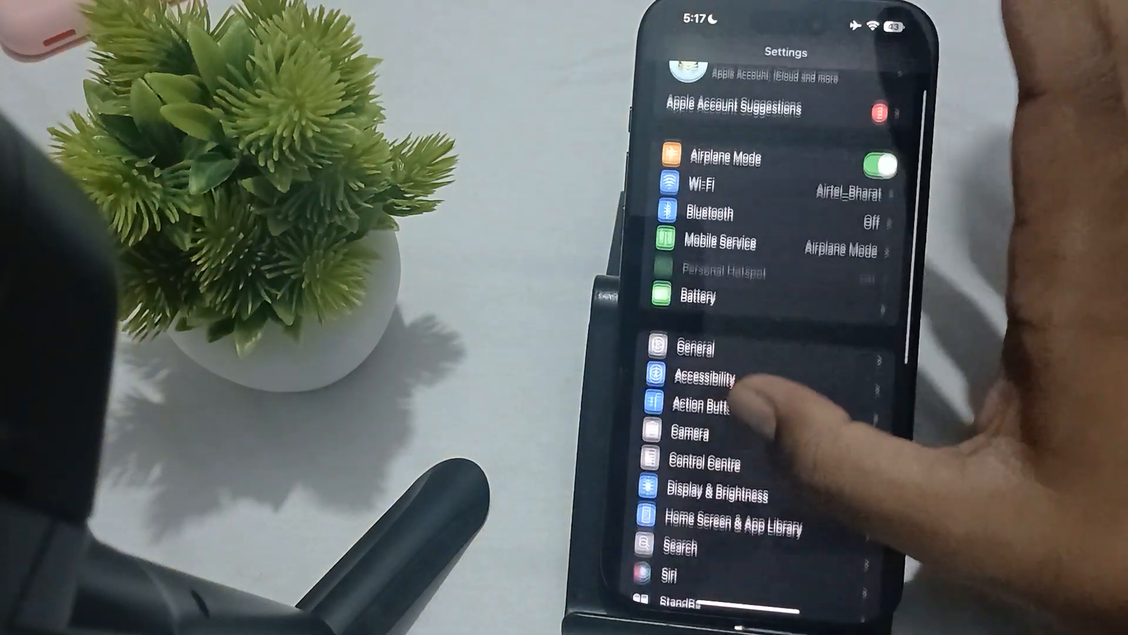
left_click(691, 433)
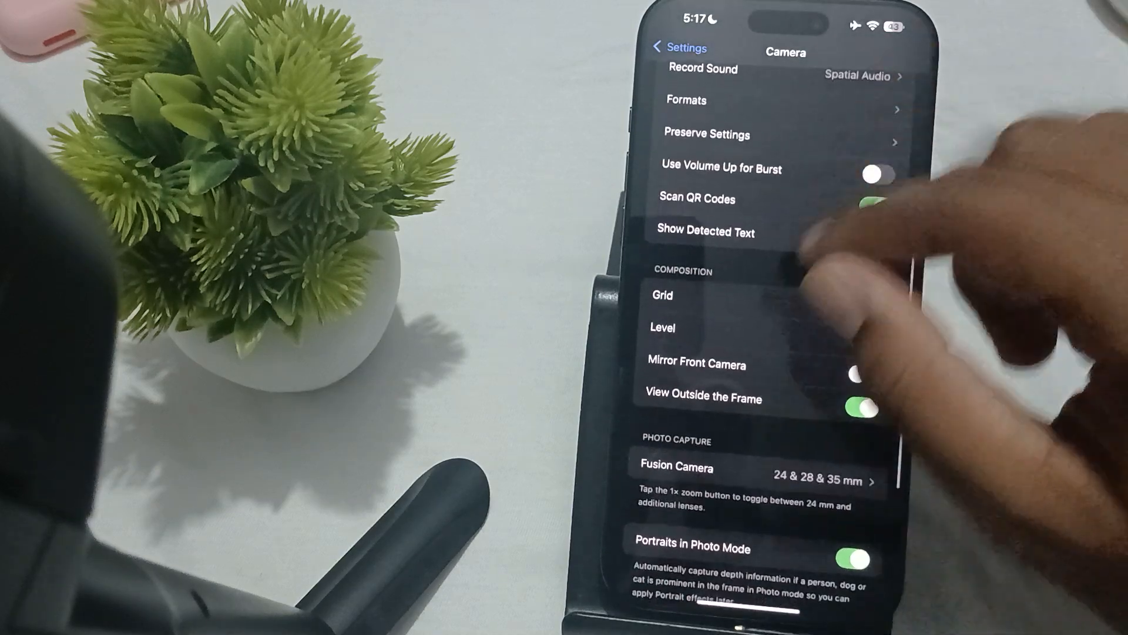
scroll("down", 3)
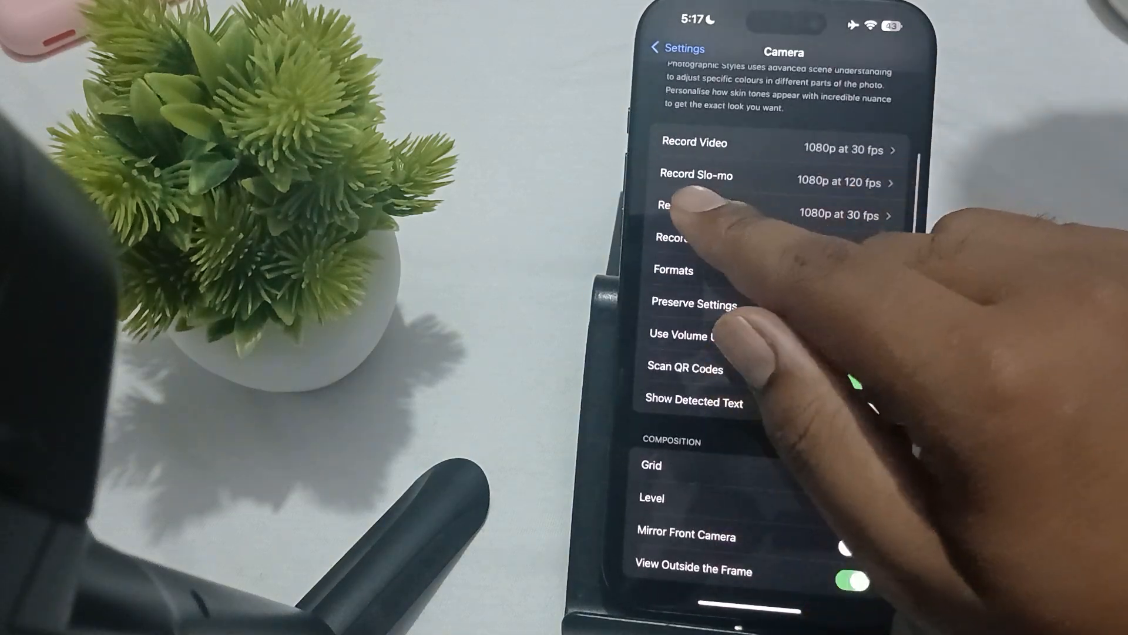
left_click(855, 549)
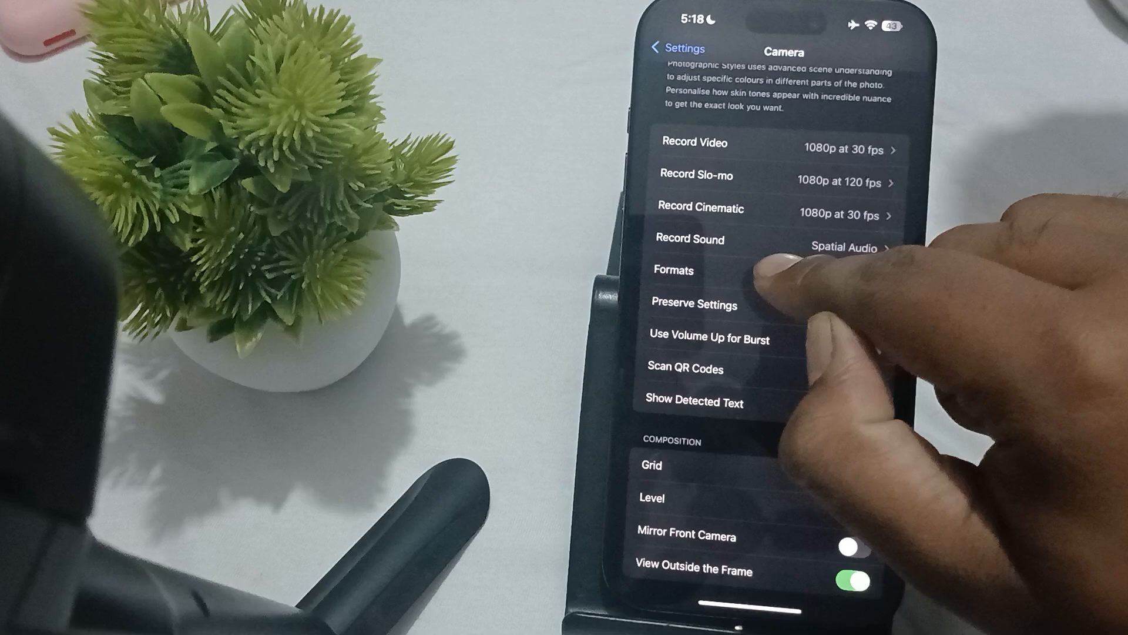
left_click(734, 238)
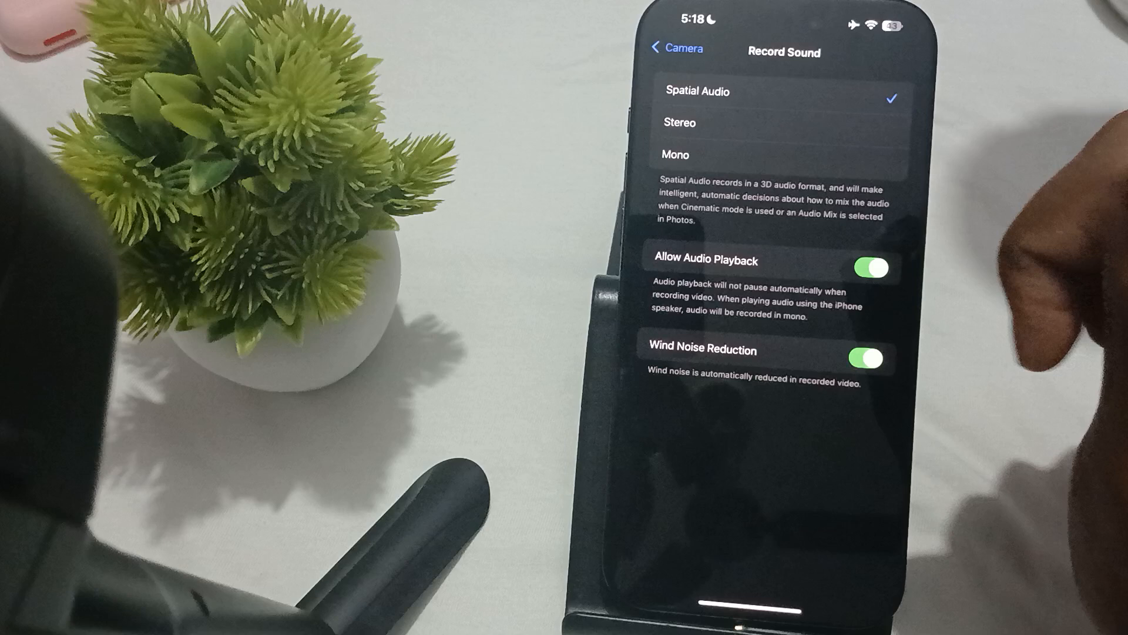
left_click(870, 267)
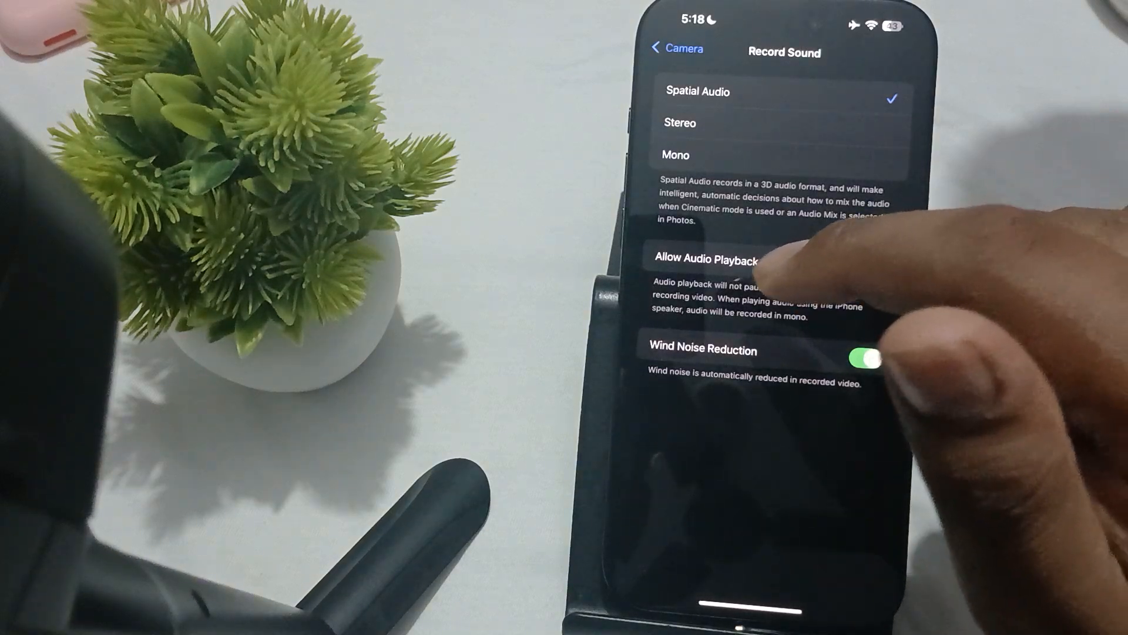
left_click(868, 268)
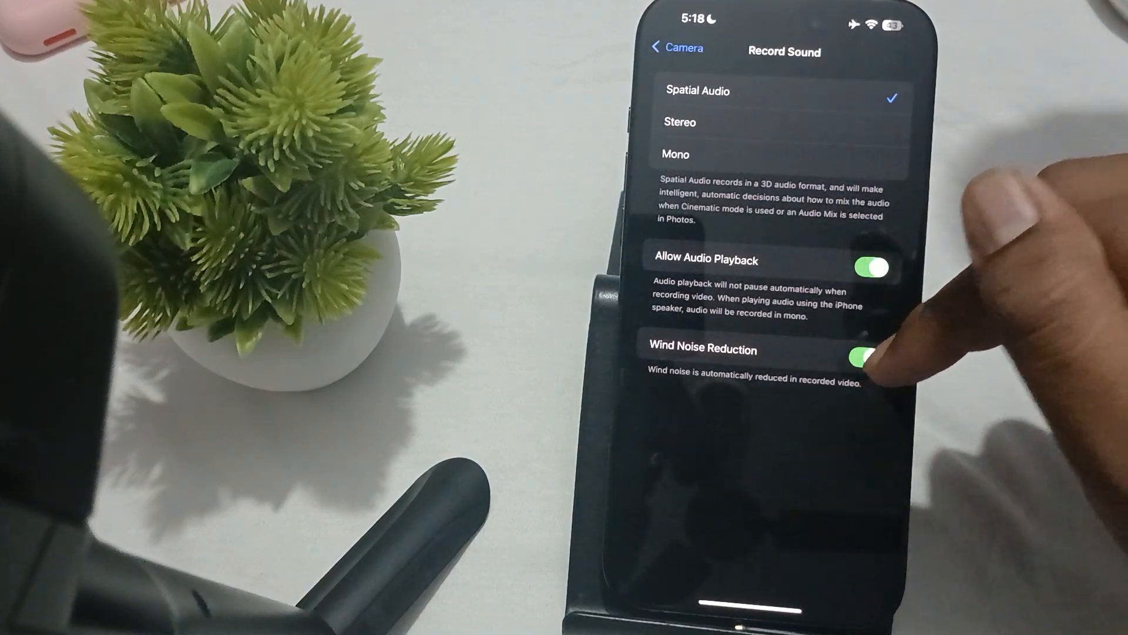
left_click(867, 356)
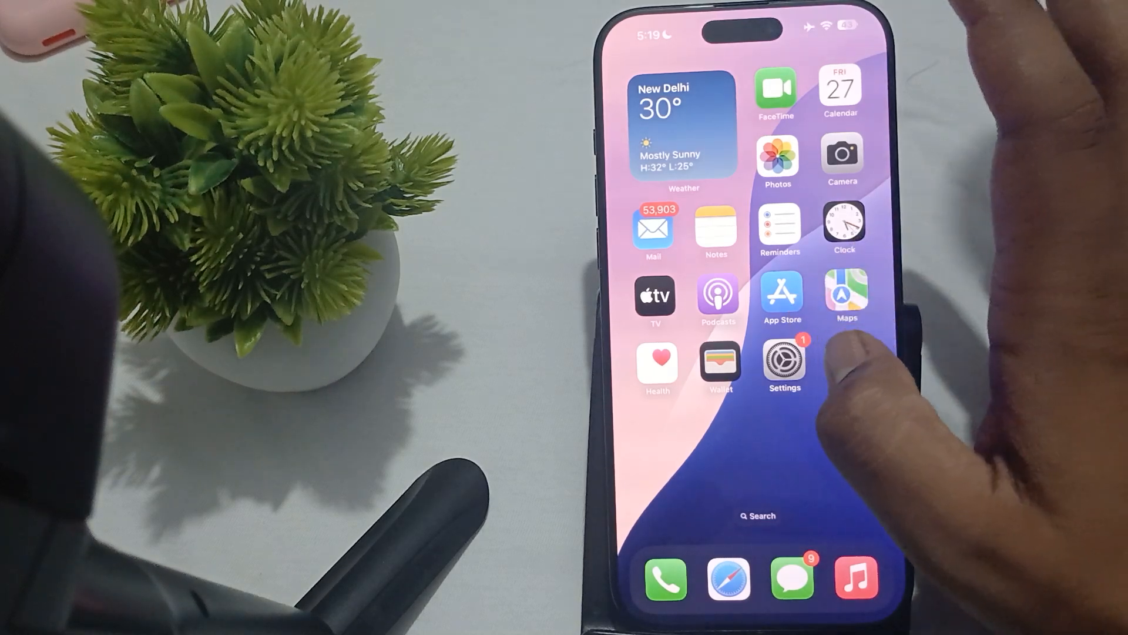
Reopen Settings from the Home Screen and select an entry in the main list
left_click(784, 360)
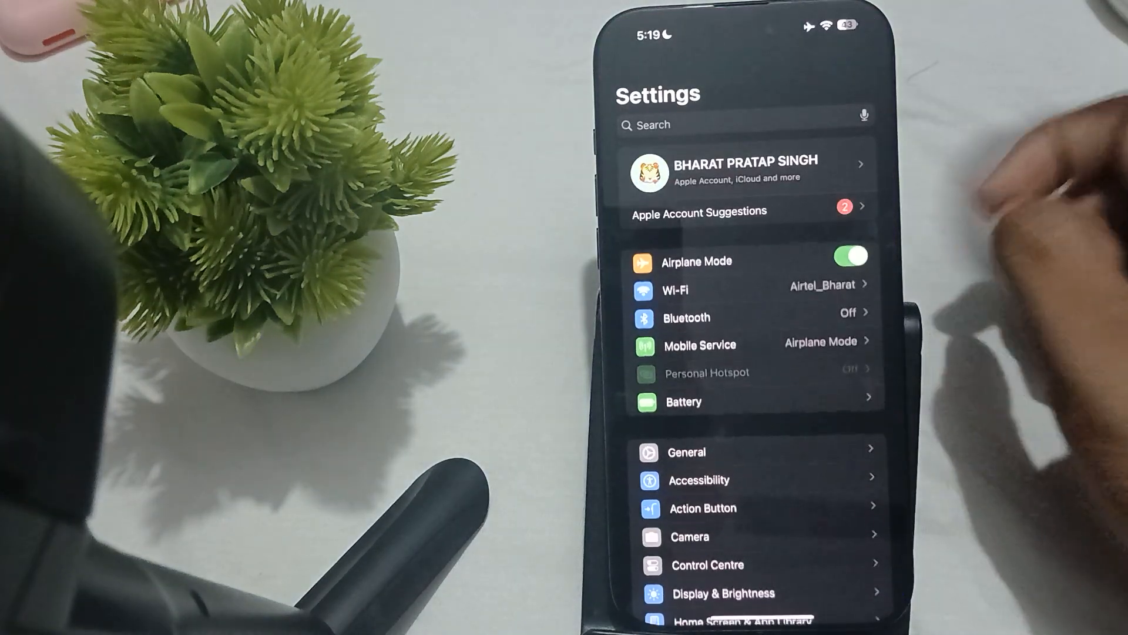
left_click(685, 452)
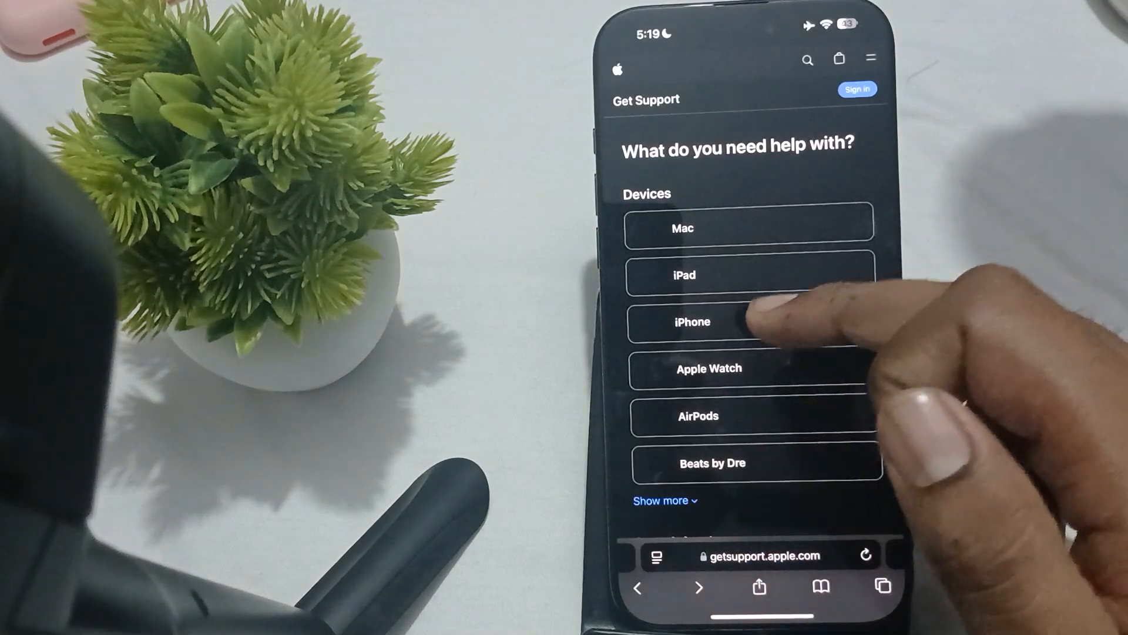
Select iPhone with the Audio topic and continue to the support options
left_click(691, 320)
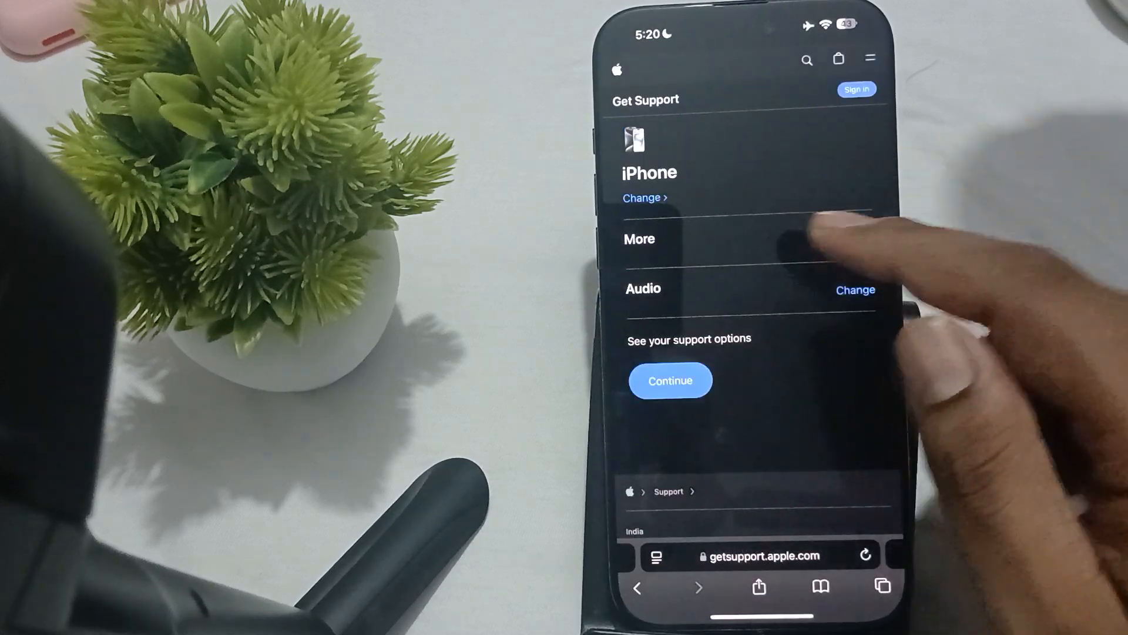
left_click(669, 380)
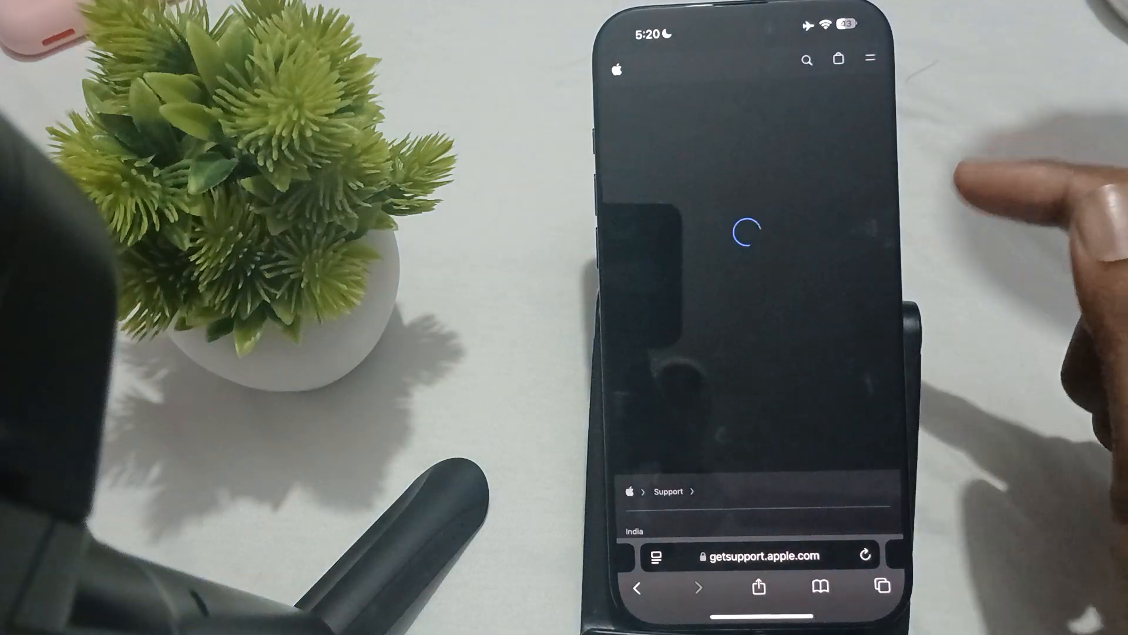